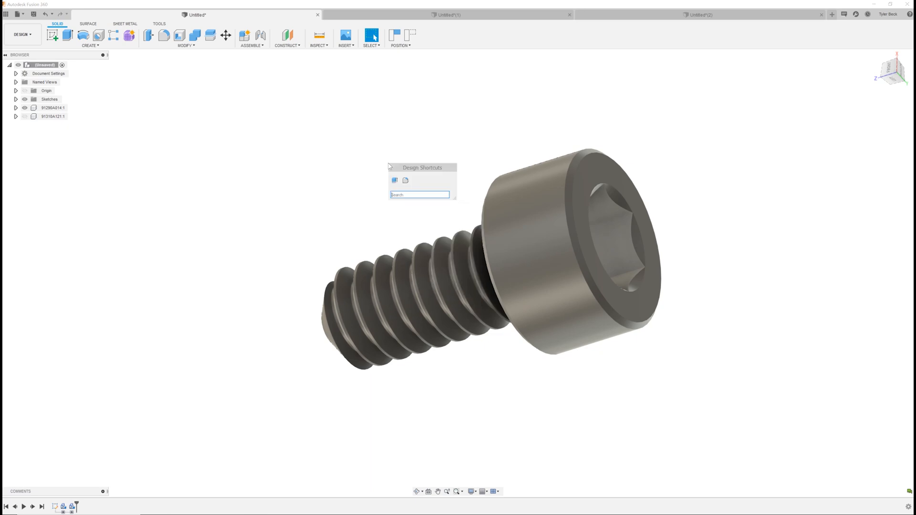
- Search shortcuts for 'mc', then show the Insert choices for outside content
text(mc)
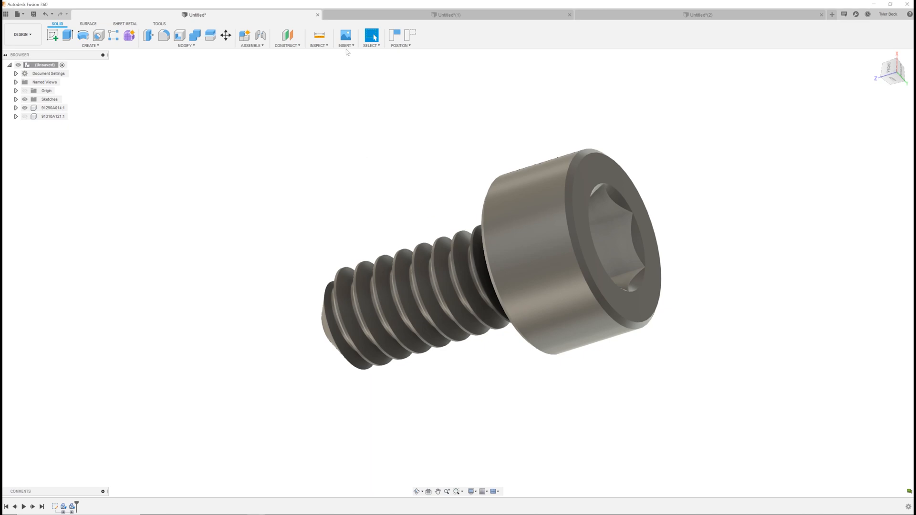
click(345, 37)
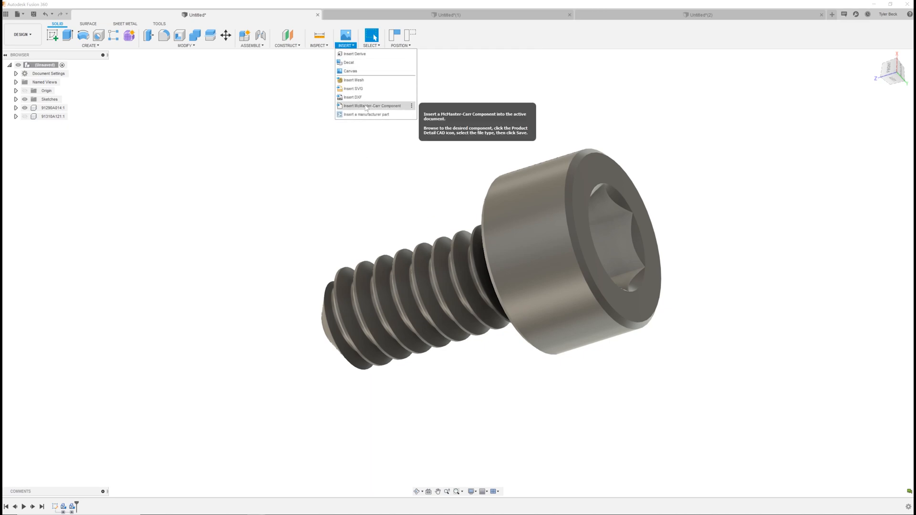
- Search the McMaster-Carr catalog for 'screws' and reach Hex Drive Rounded Head Screws
click(372, 106)
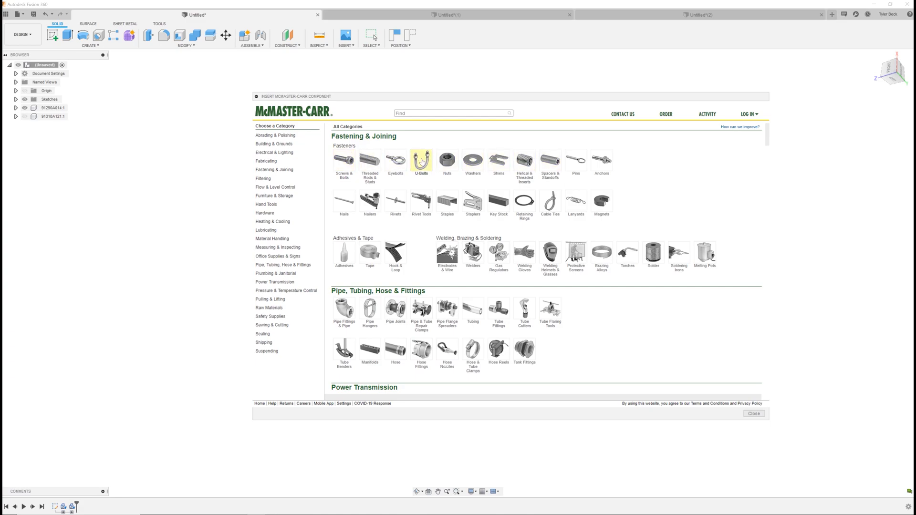
mouse_move(473, 201)
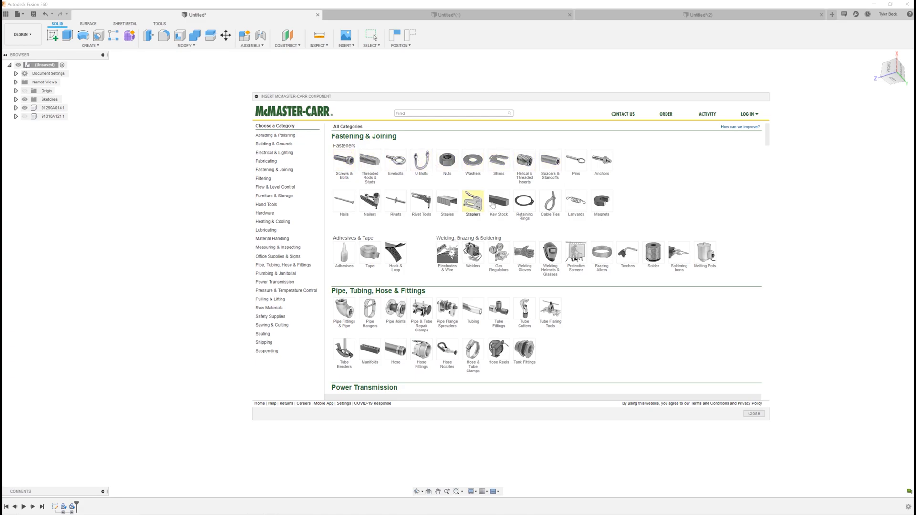
mouse_move(497, 202)
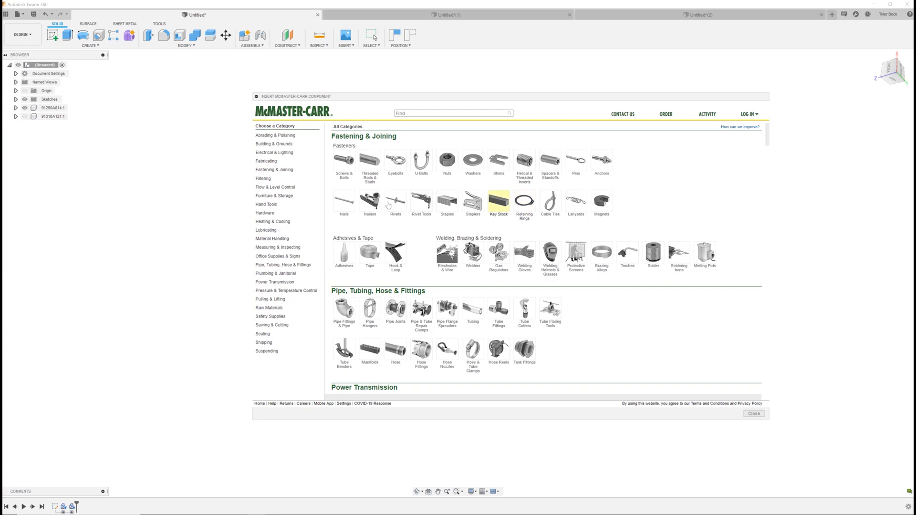
mouse_move(472, 204)
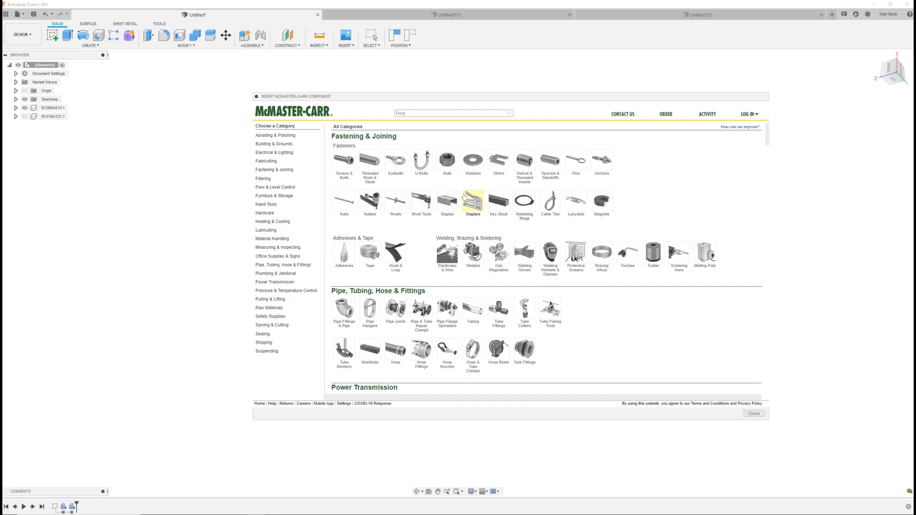
mouse_move(358, 188)
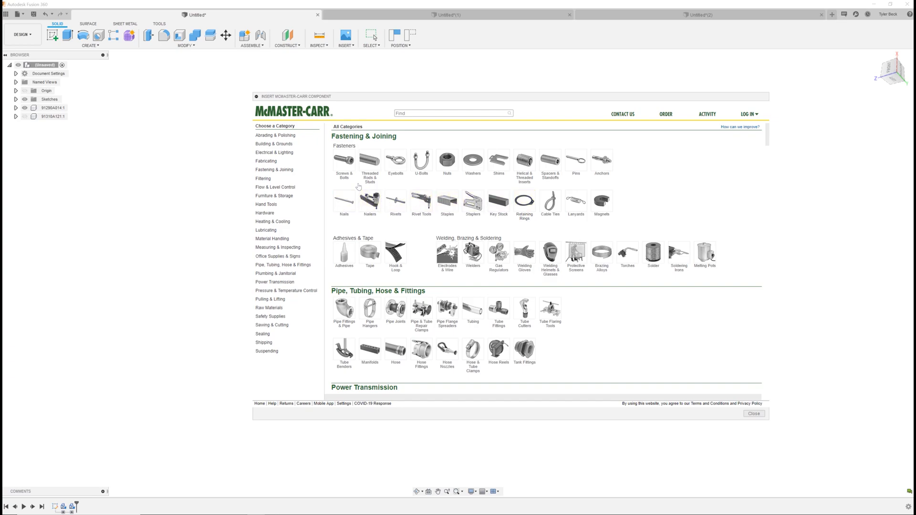
text(screws)
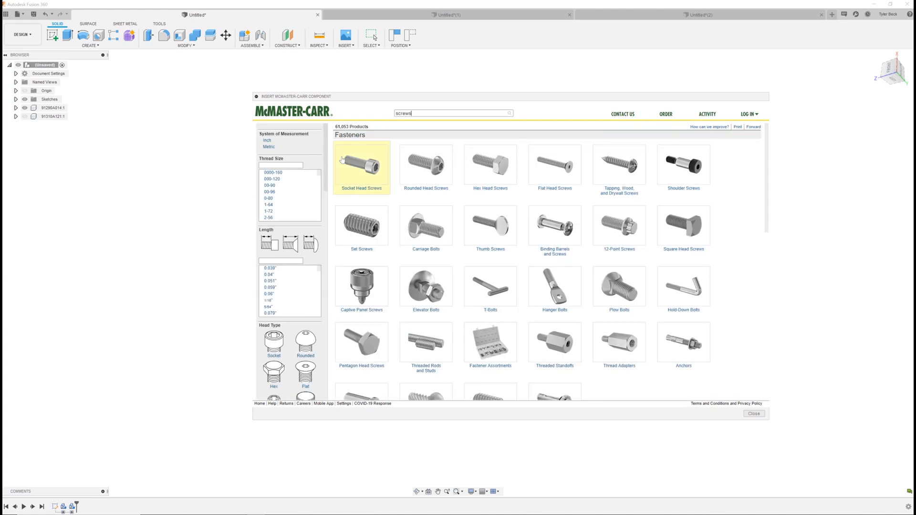
click(426, 165)
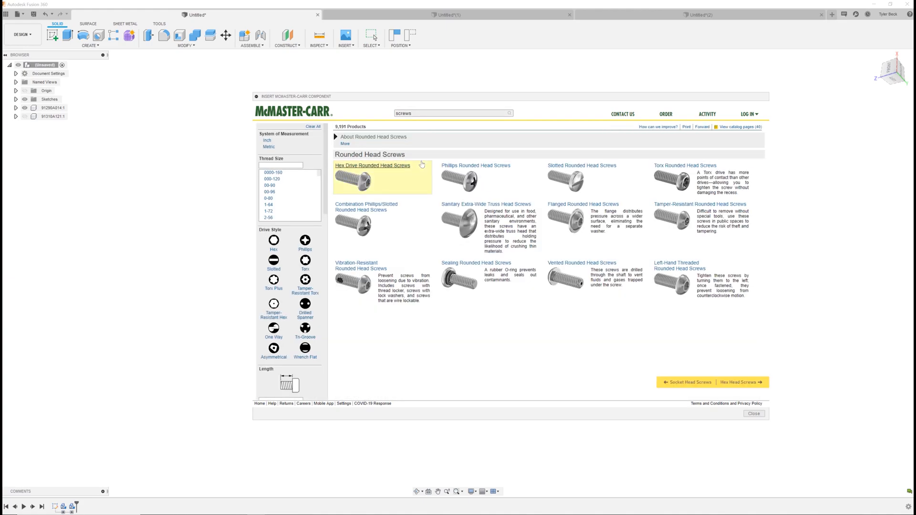
click(372, 165)
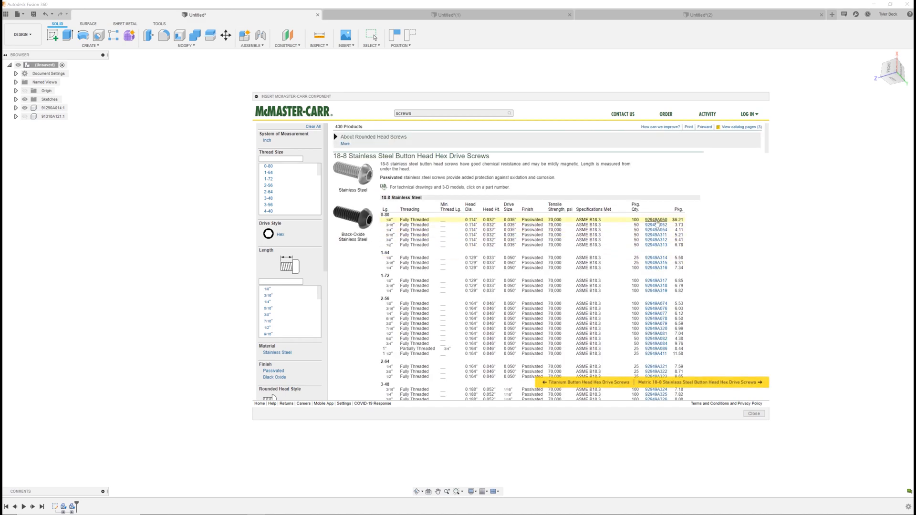
- Show part 92949A050's detail page with its 3D CAD file format list
click(655, 220)
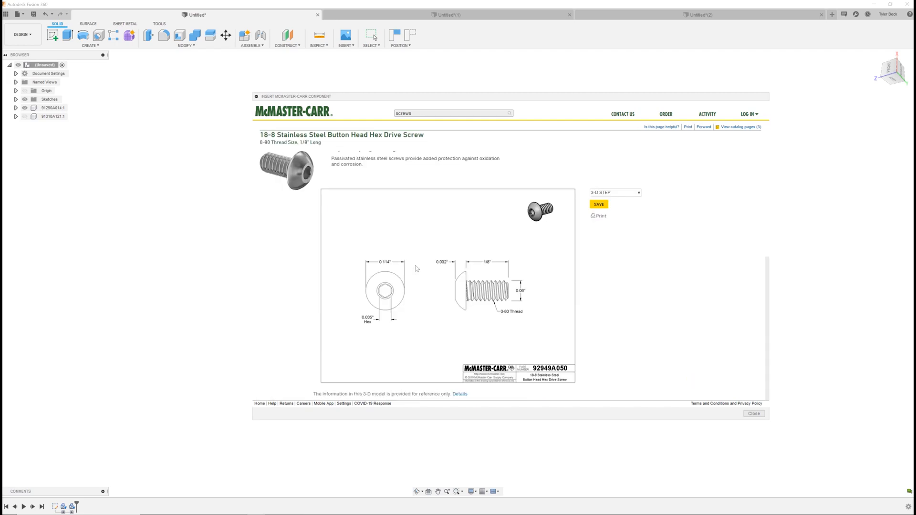
click(613, 191)
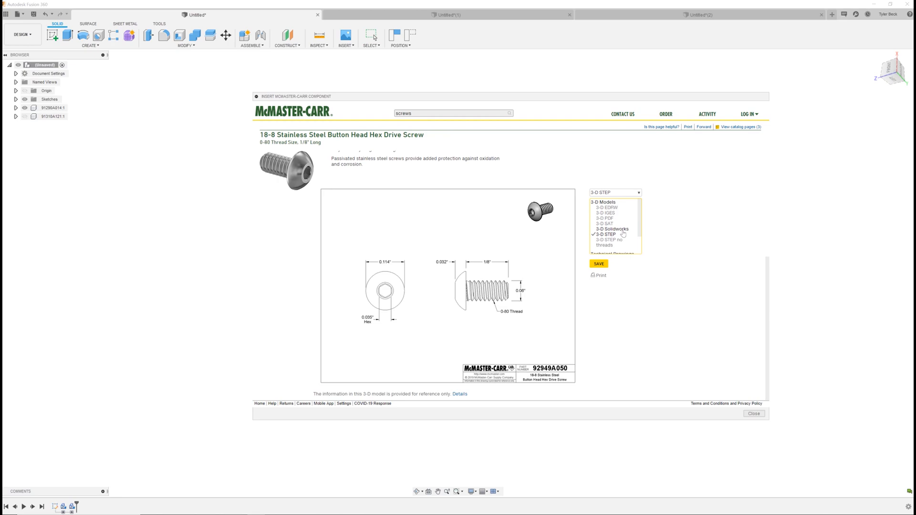
mouse_move(610, 238)
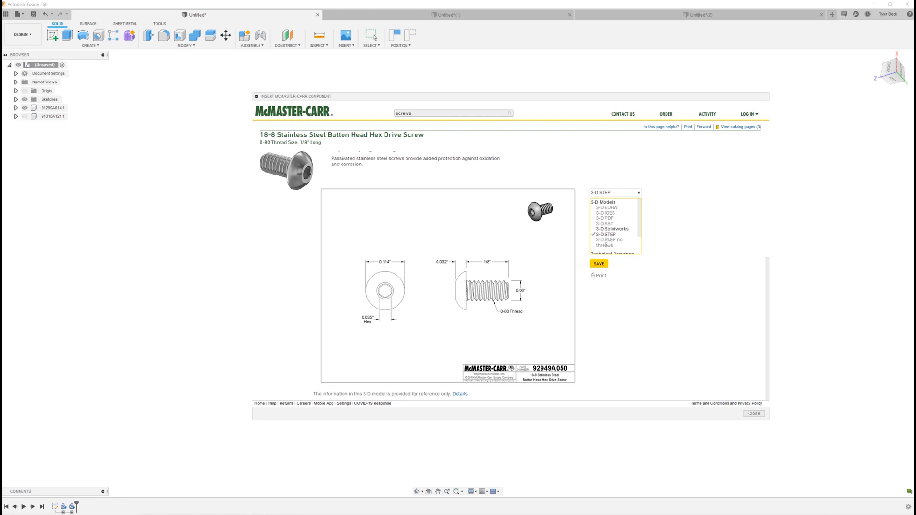
- Import the STEP model, move the button head screw clear of the socket head screw, then start an empty design
click(598, 264)
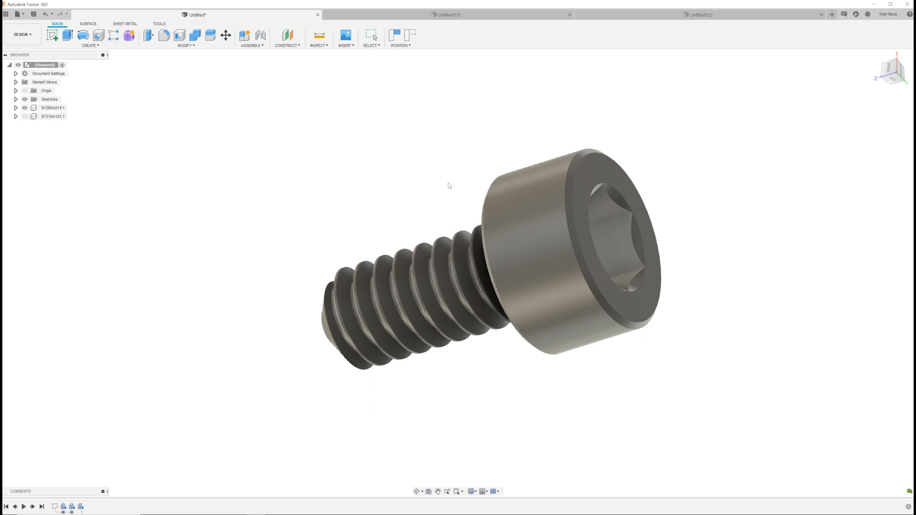
click(225, 35)
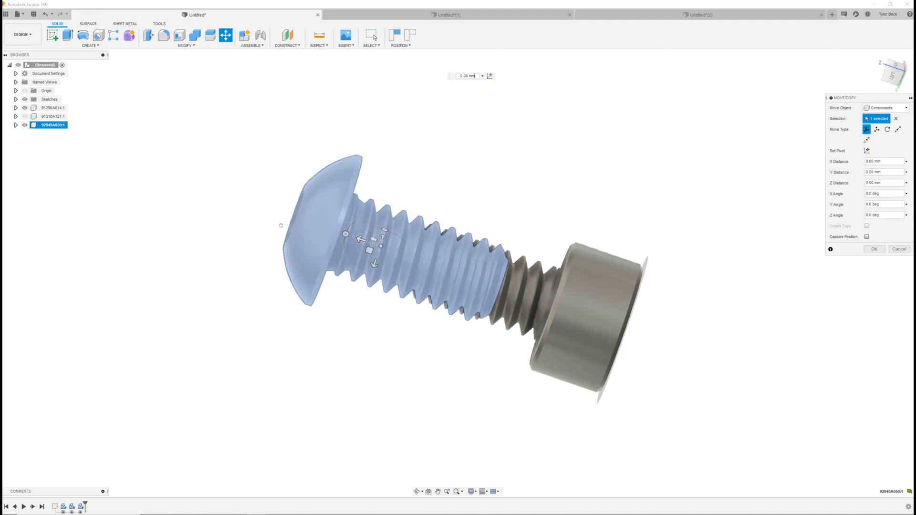
drag(360, 240, 234, 195)
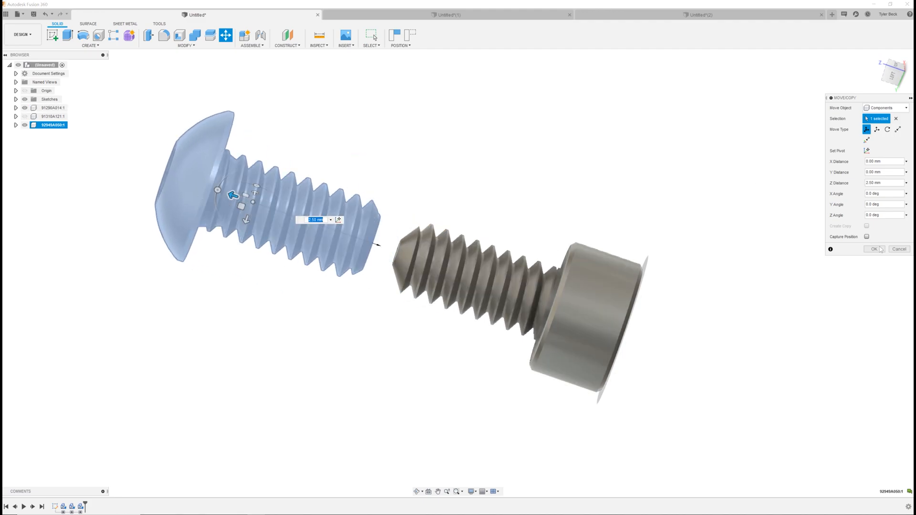
click(873, 249)
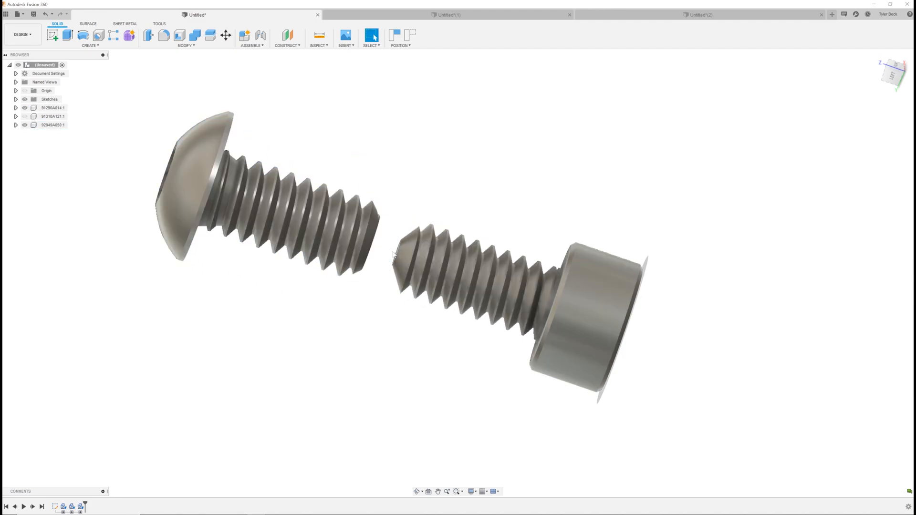
click(832, 15)
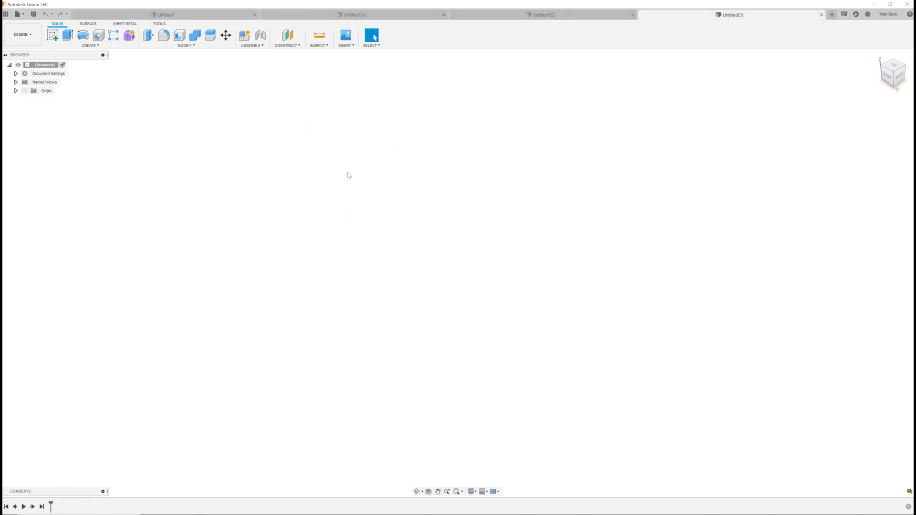
click(372, 35)
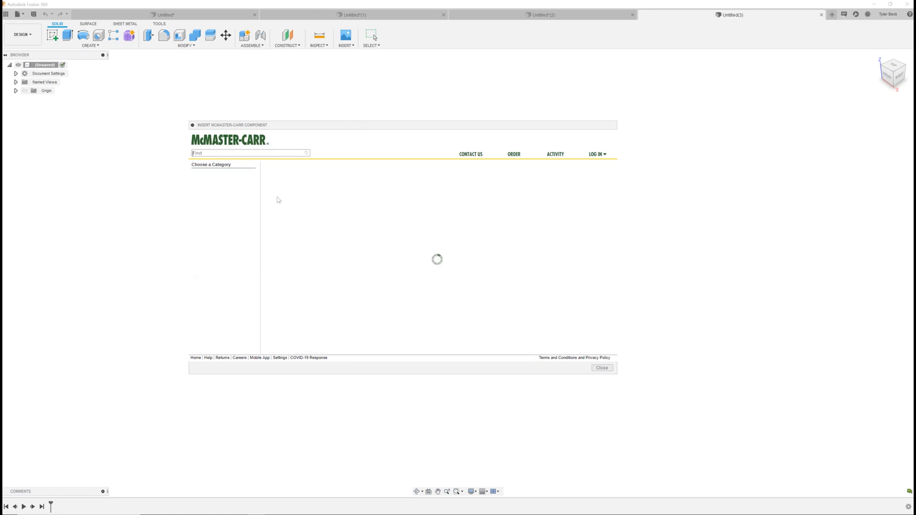
text(screws)
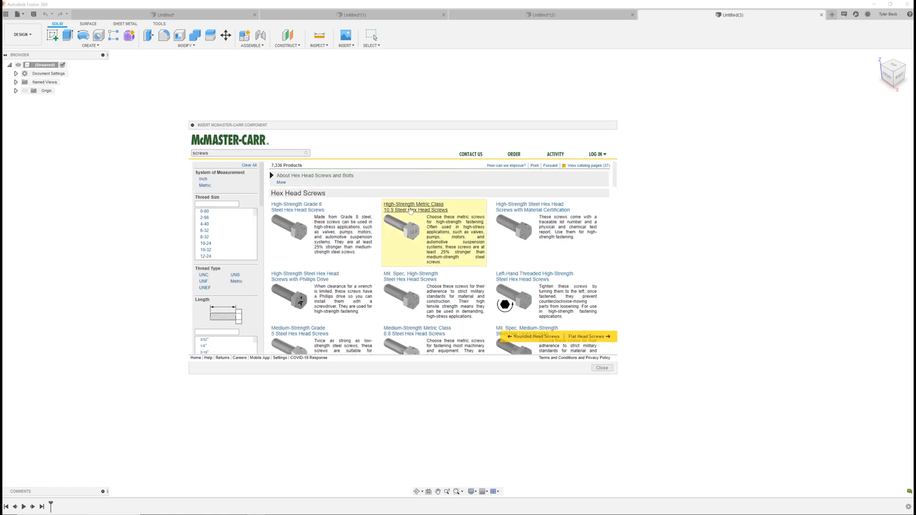
click(412, 207)
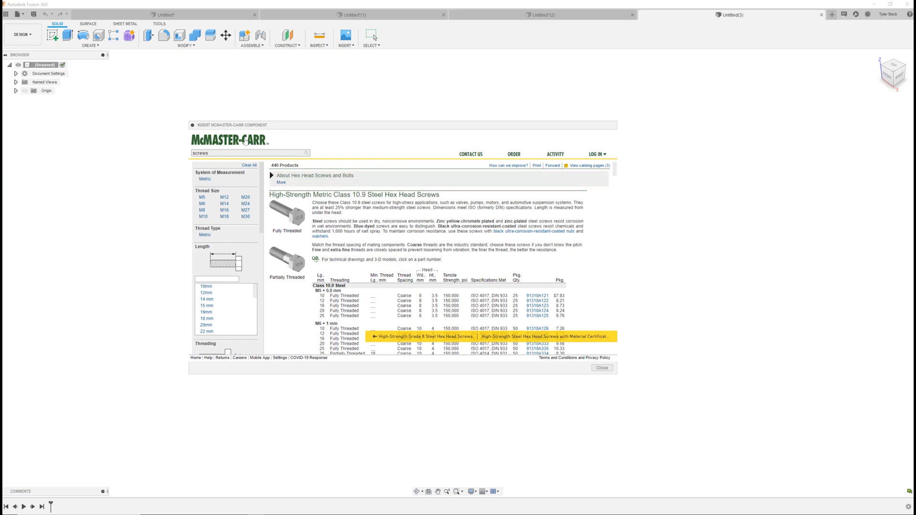
click(249, 165)
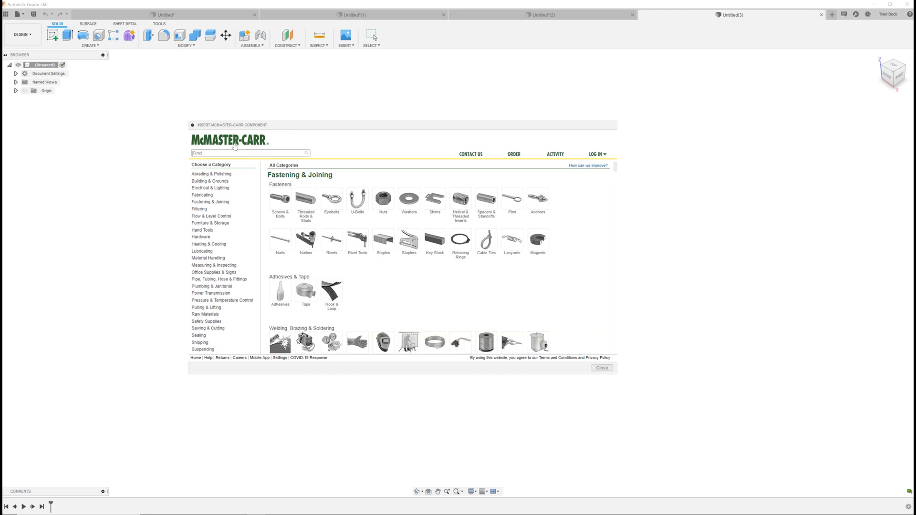
mouse_move(438, 266)
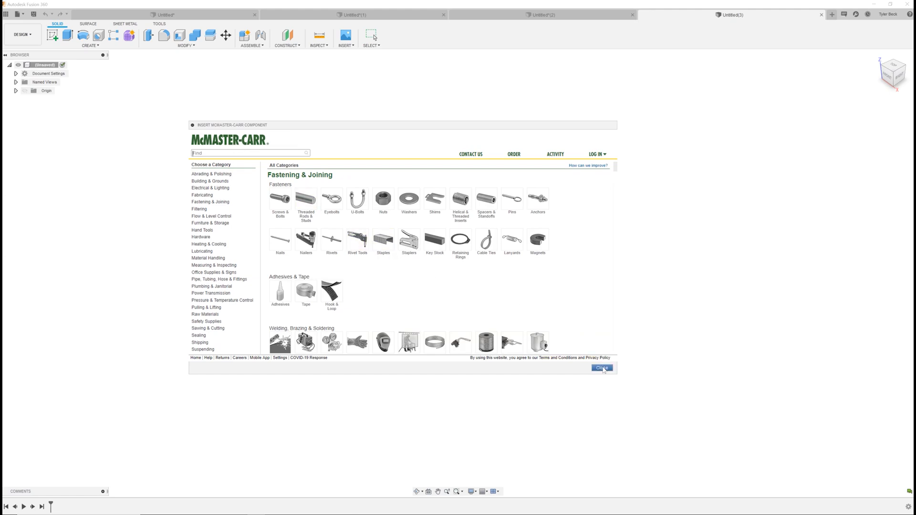
click(602, 368)
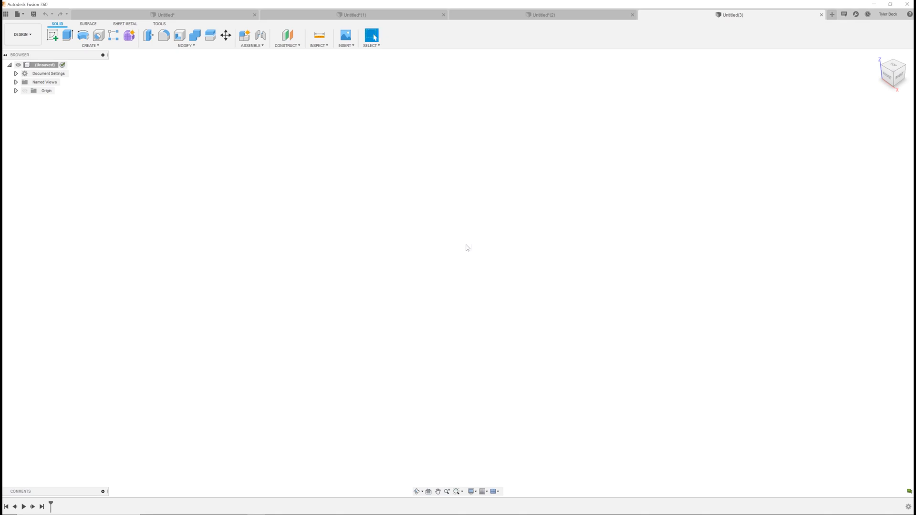
mouse_move(457, 216)
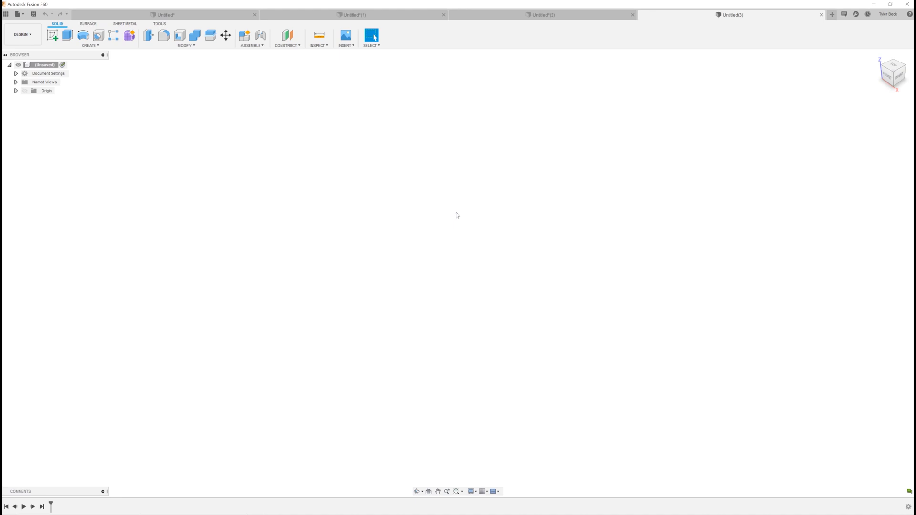